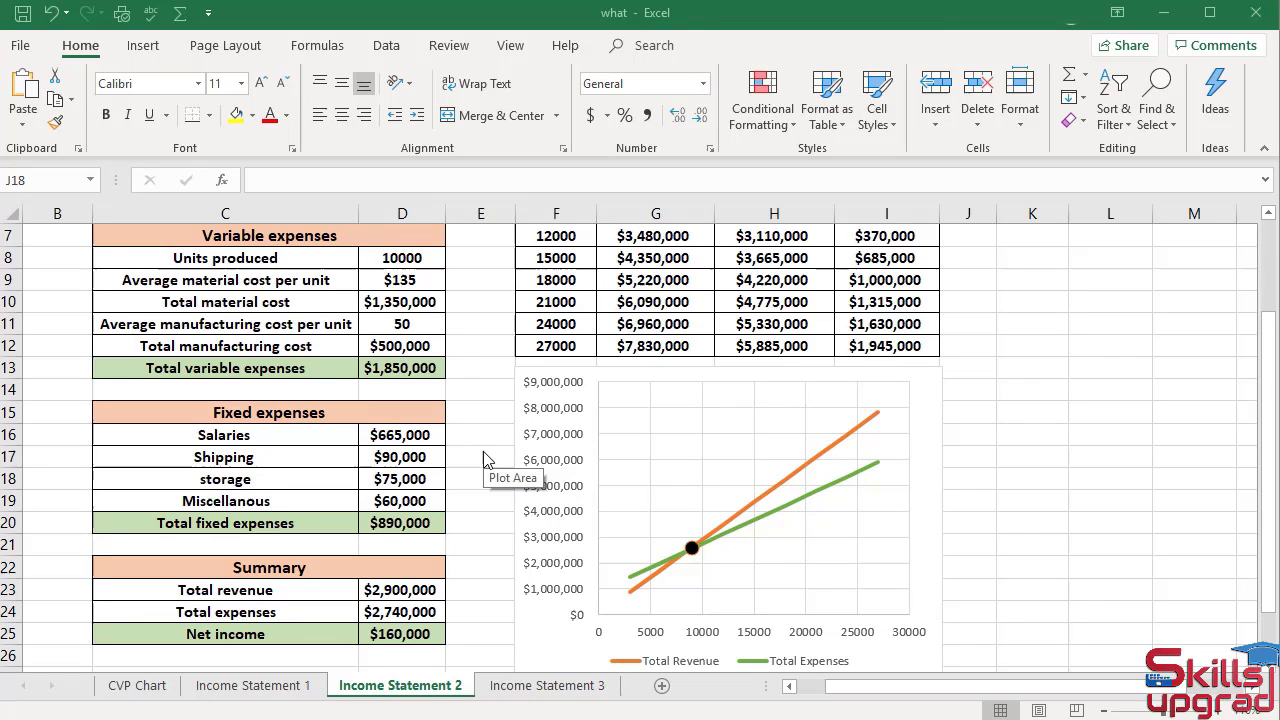
mouse_move(485, 460)
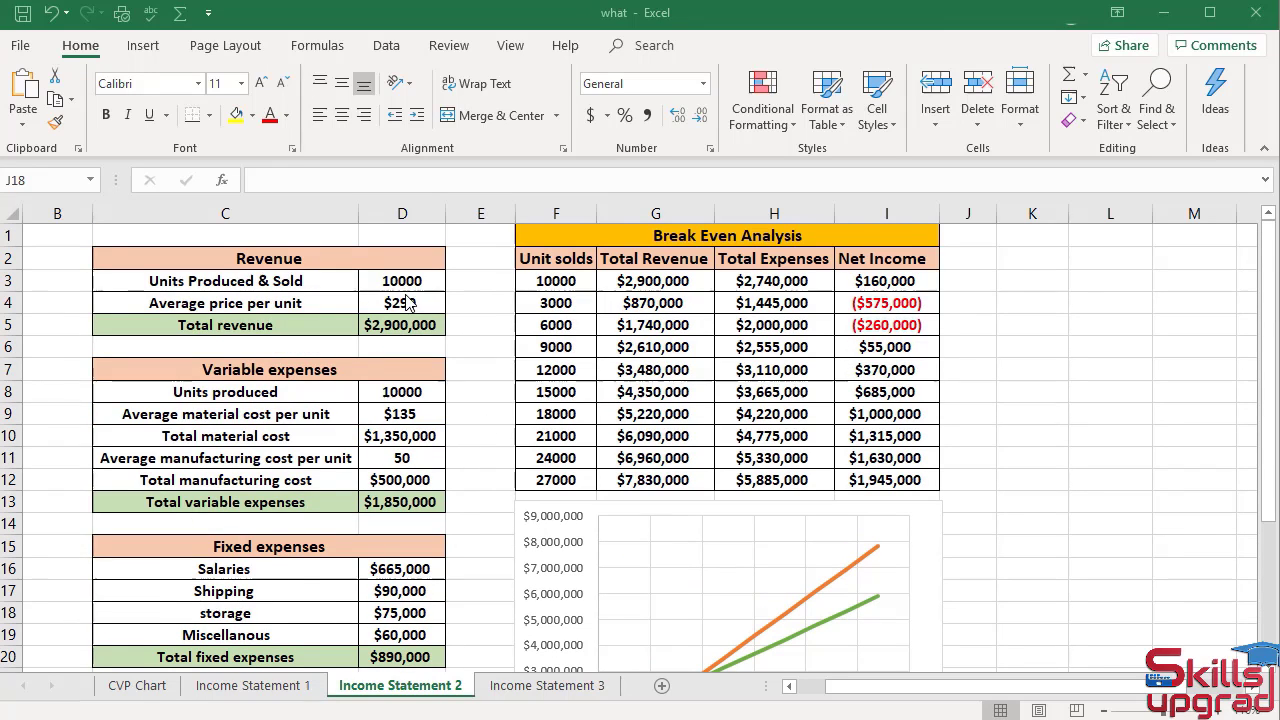
Set the average price per unit in D4 to $250
left_click(402, 303)
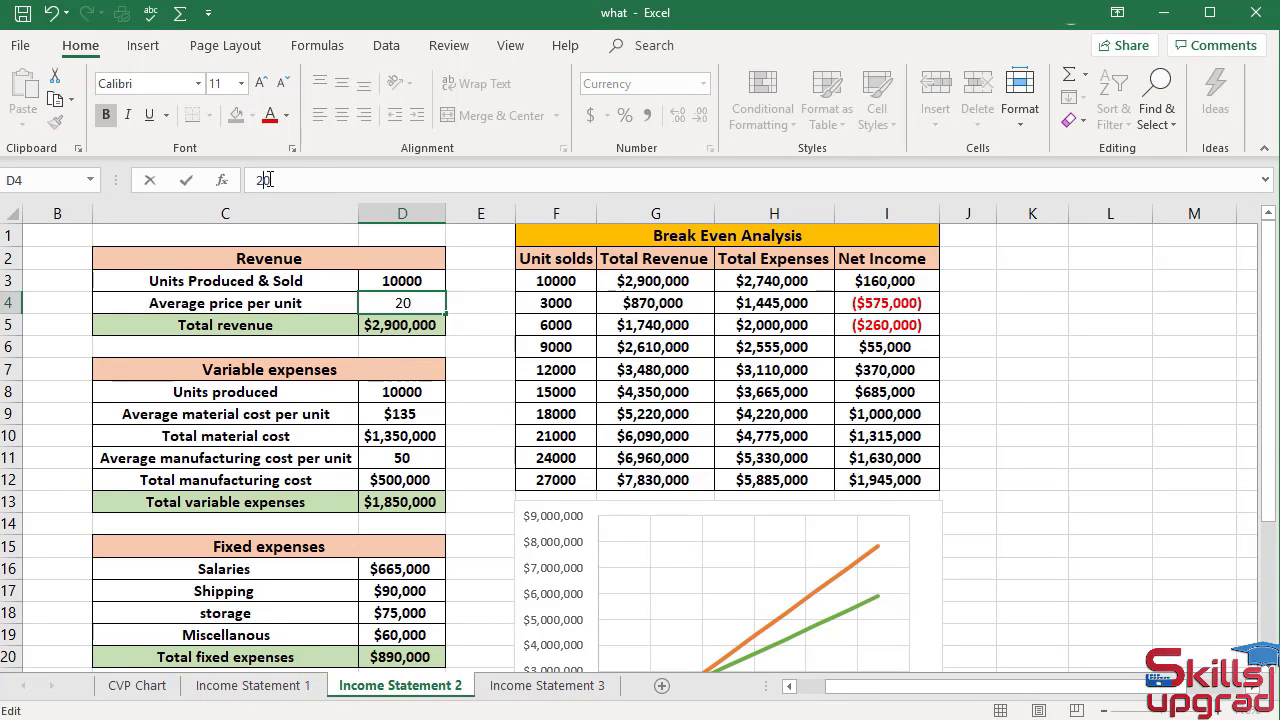
type("250")
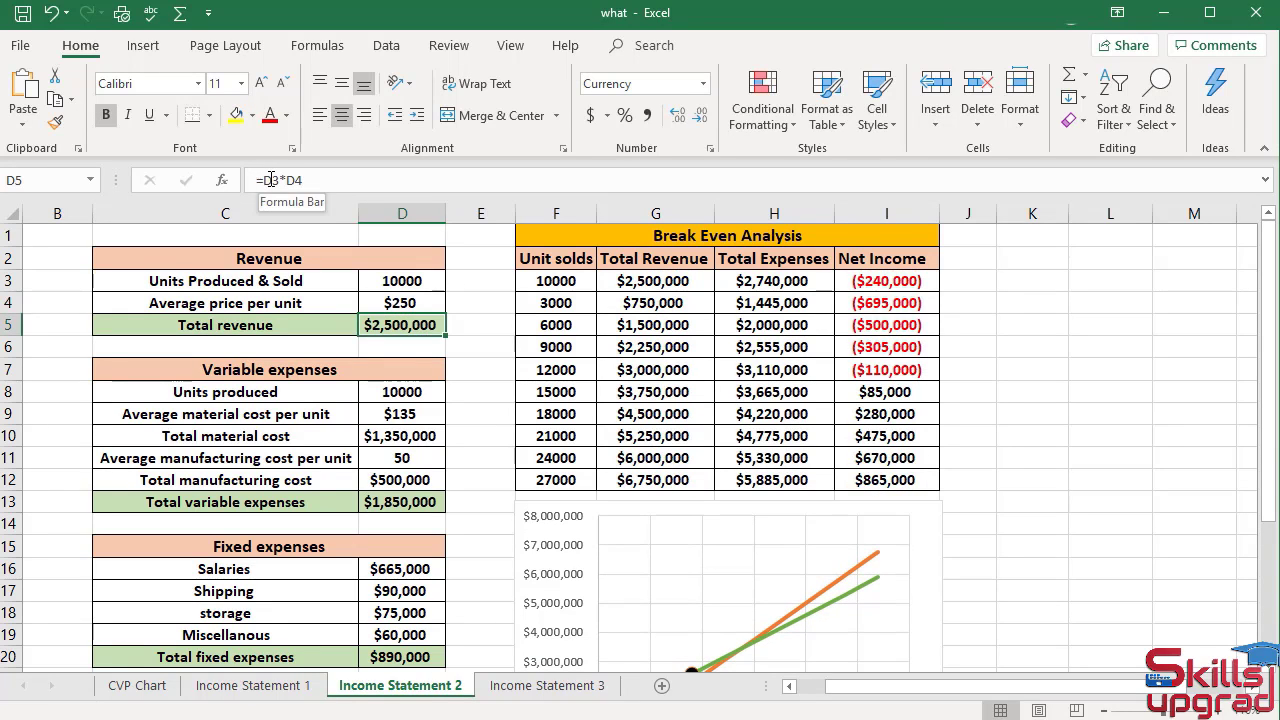
scroll("down", 3)
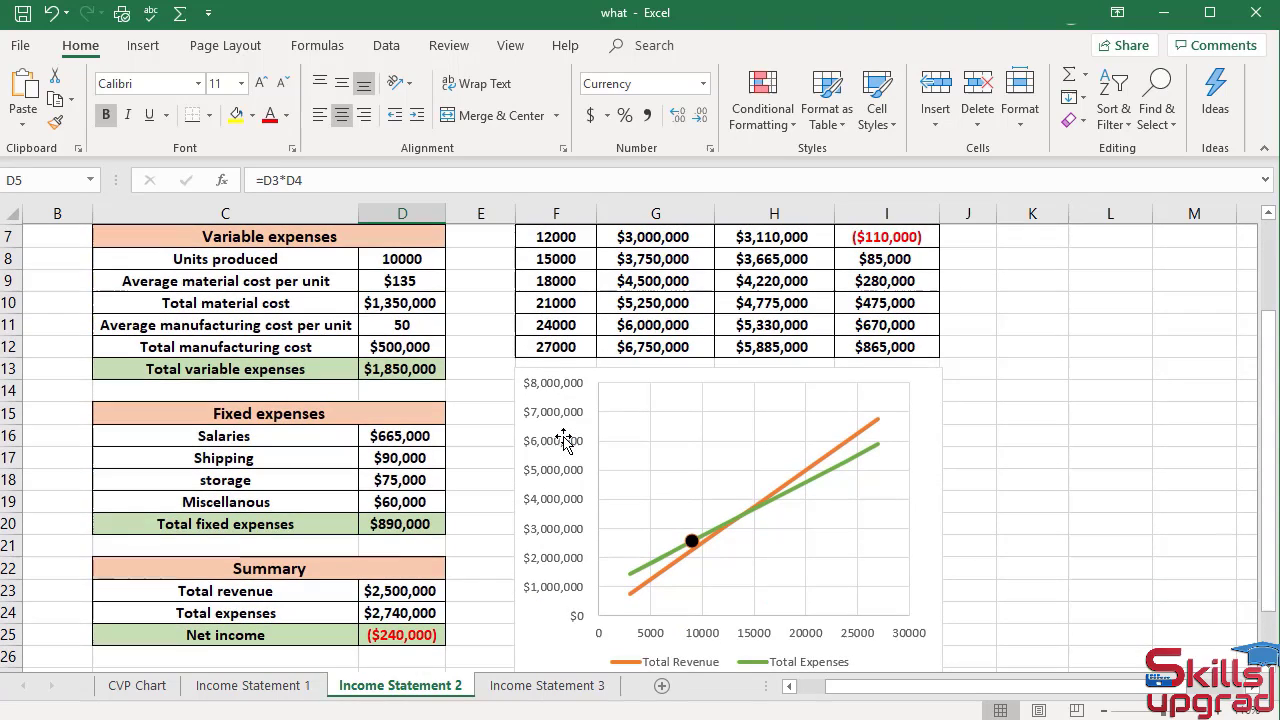
mouse_move(708, 486)
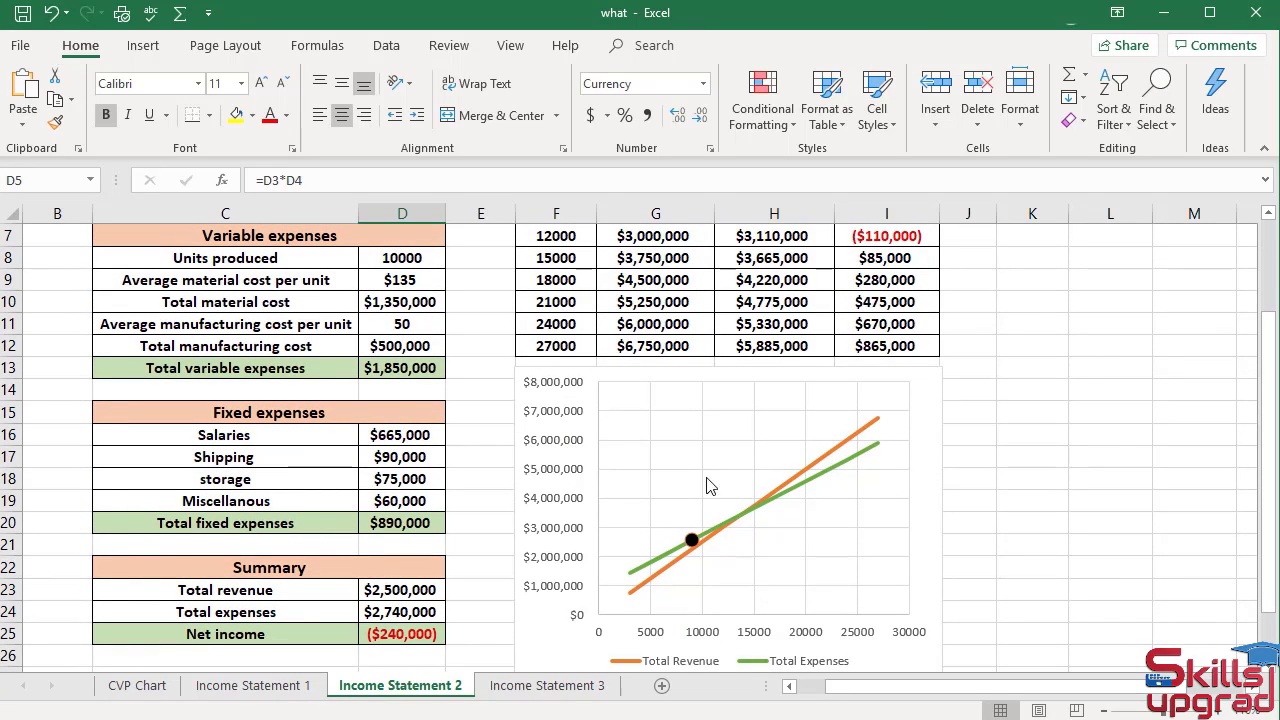
mouse_move(765, 515)
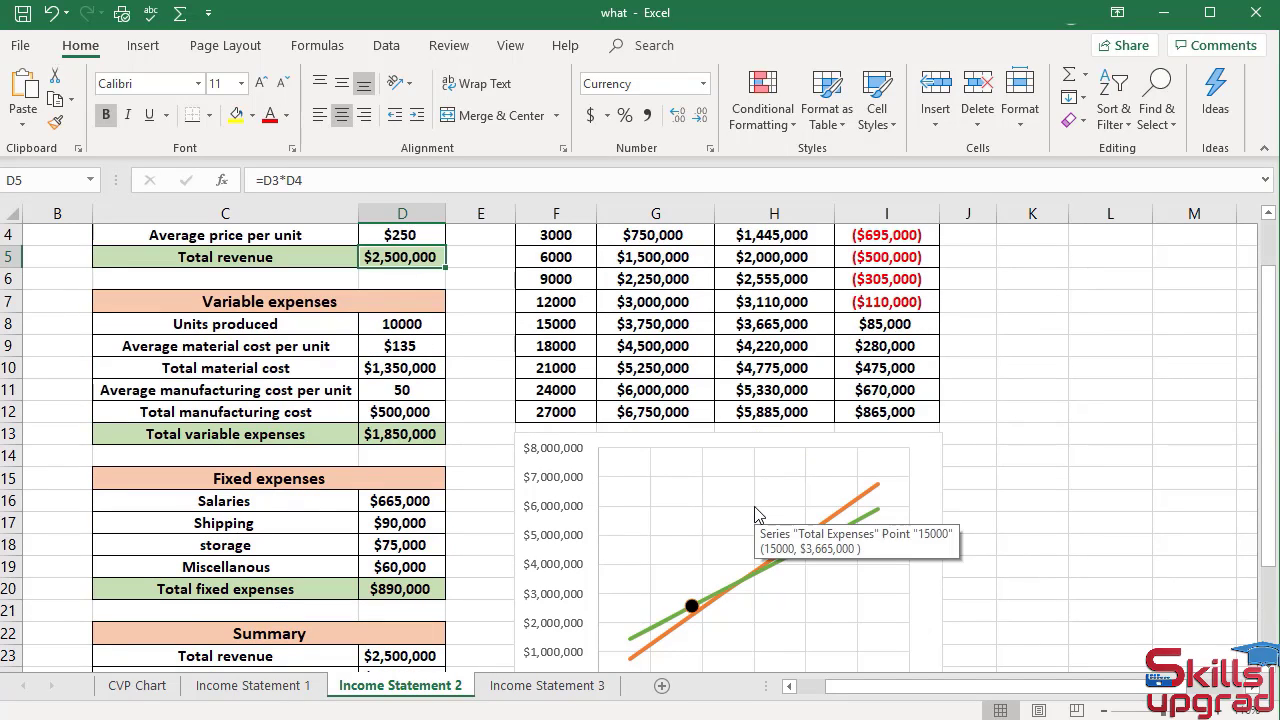
Check the break-even table's net income and units sold results at $250
left_click(884, 323)
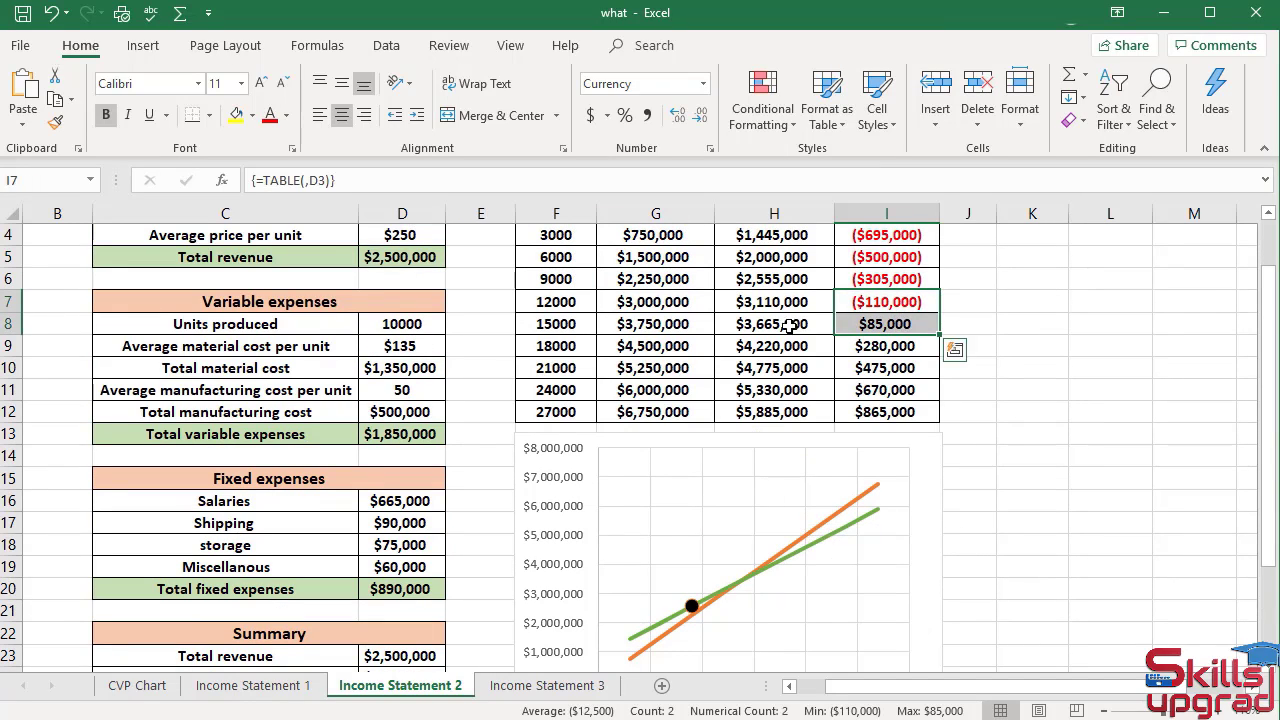
left_click(556, 323)
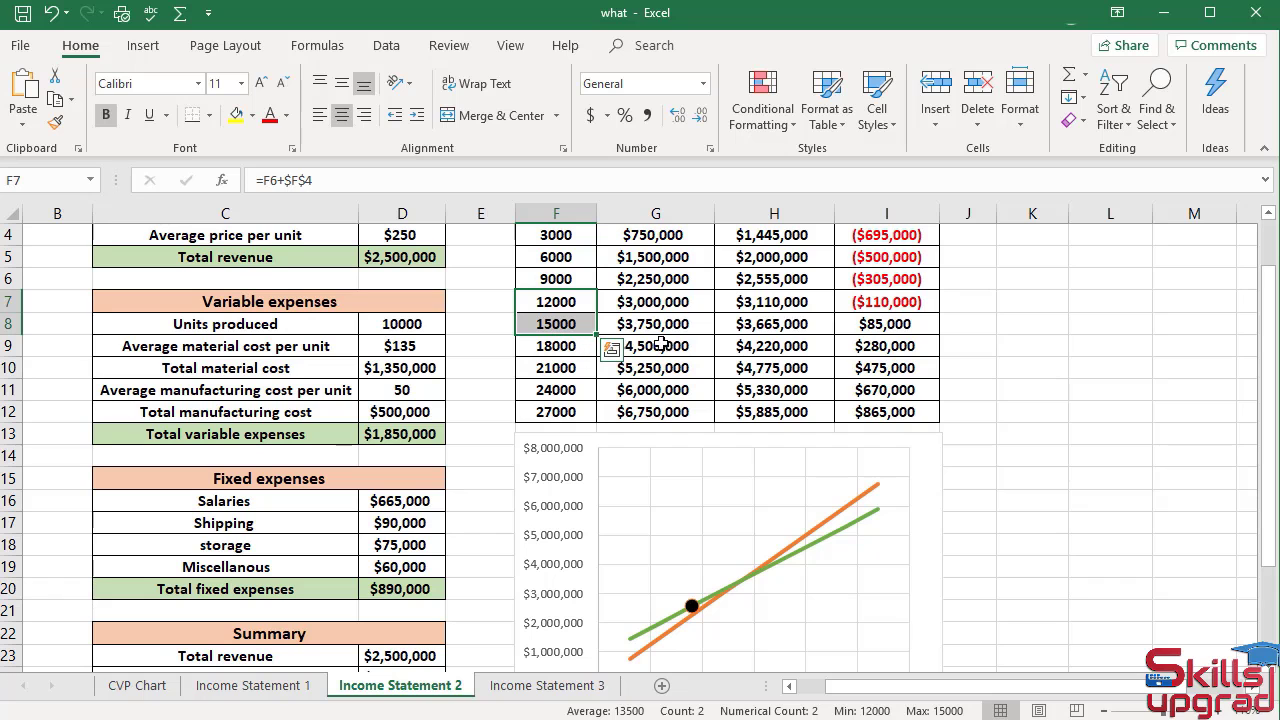
scroll("down", 3)
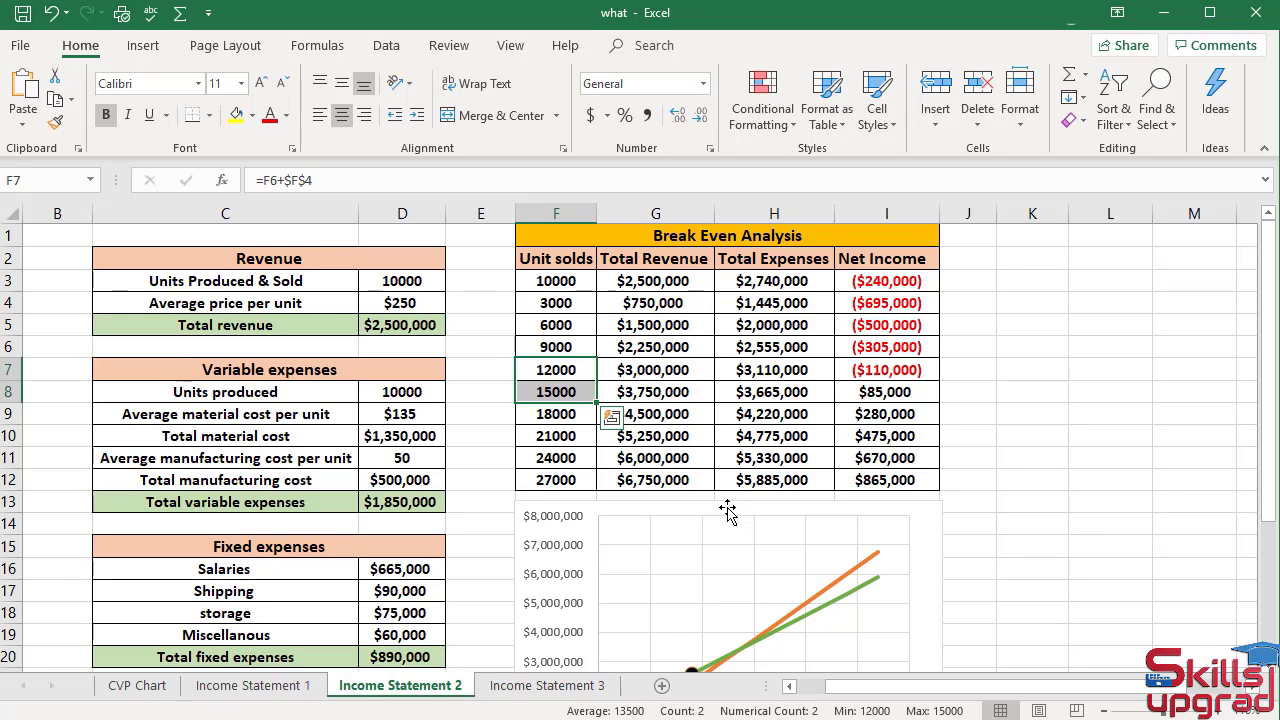
scroll("down", 3)
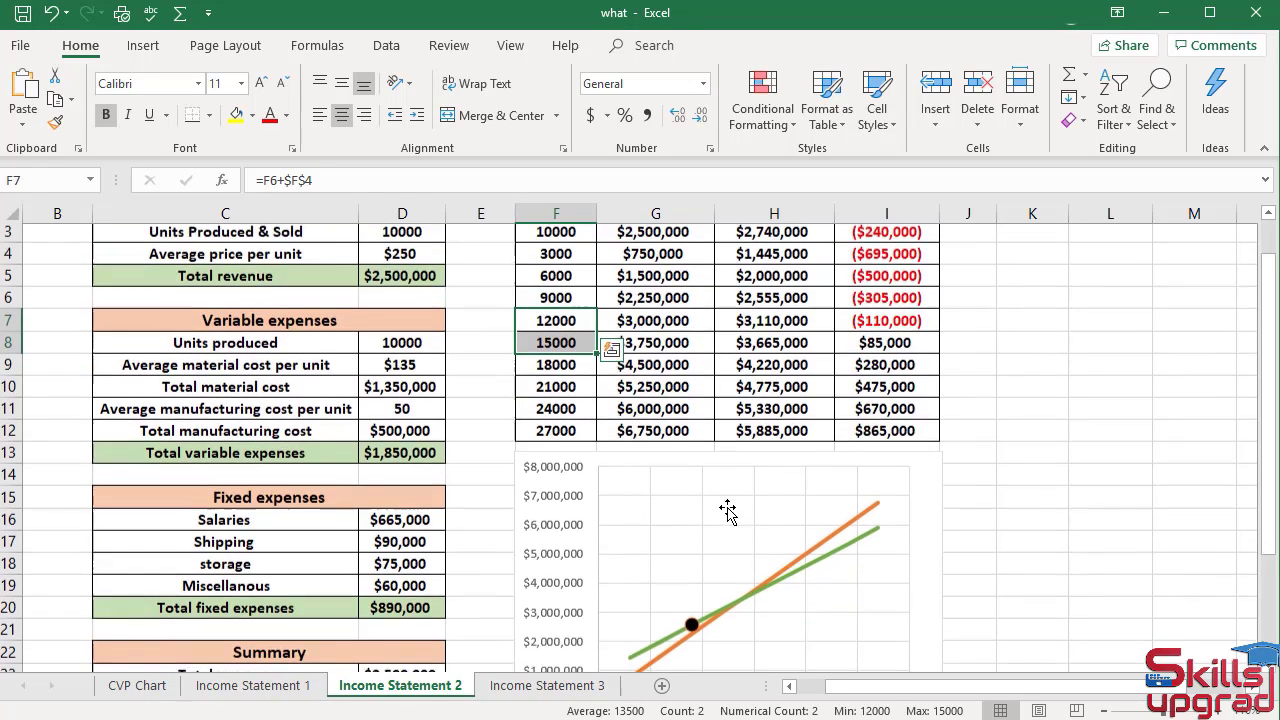
scroll("down", 3)
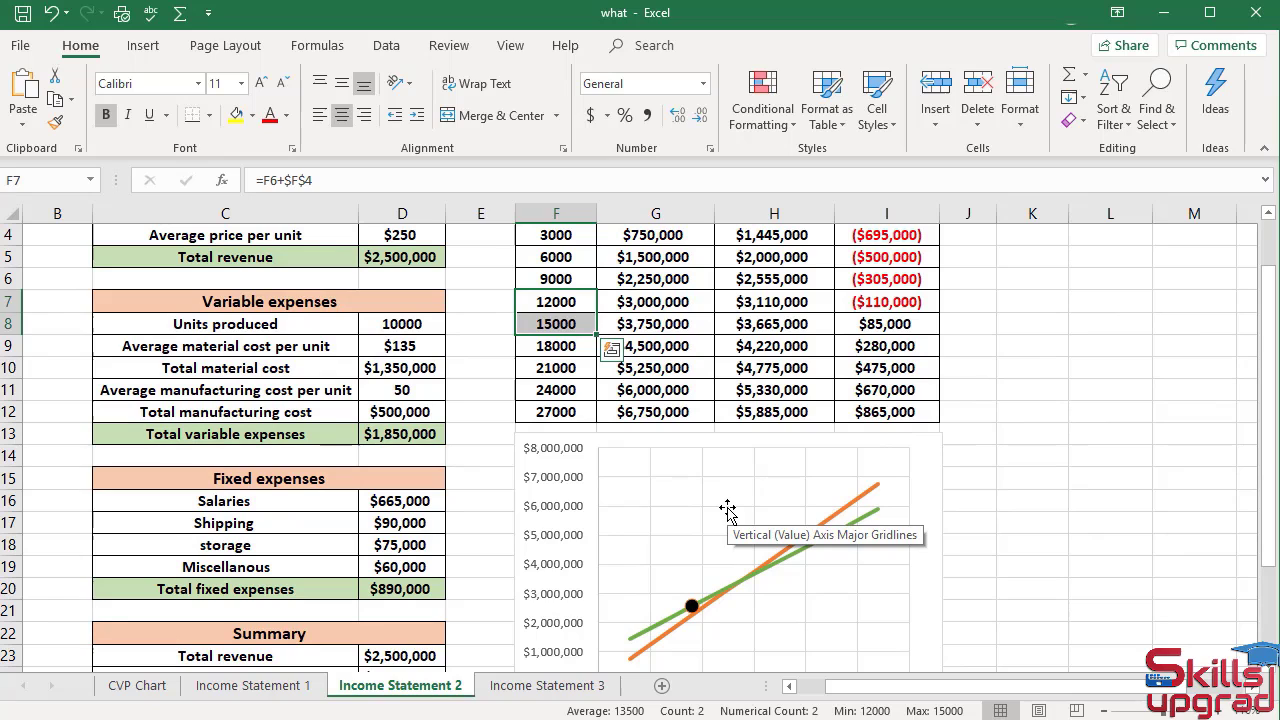
mouse_move(550, 323)
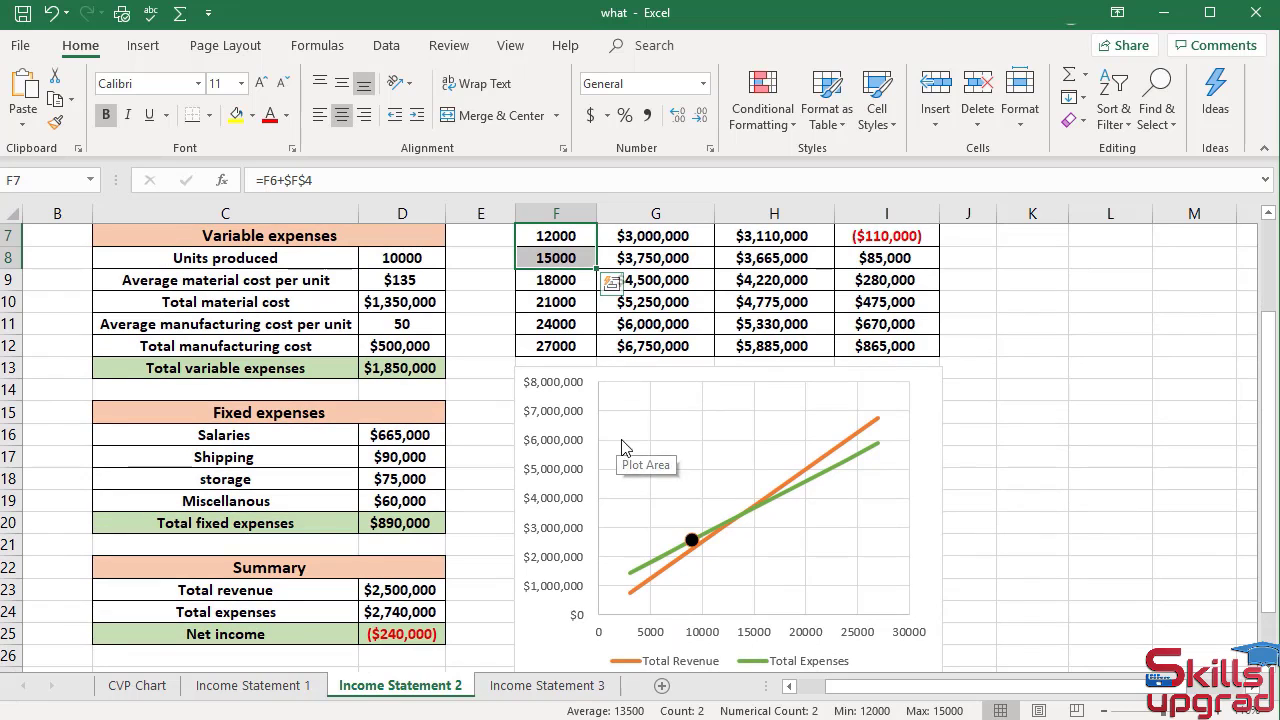
mouse_move(637, 422)
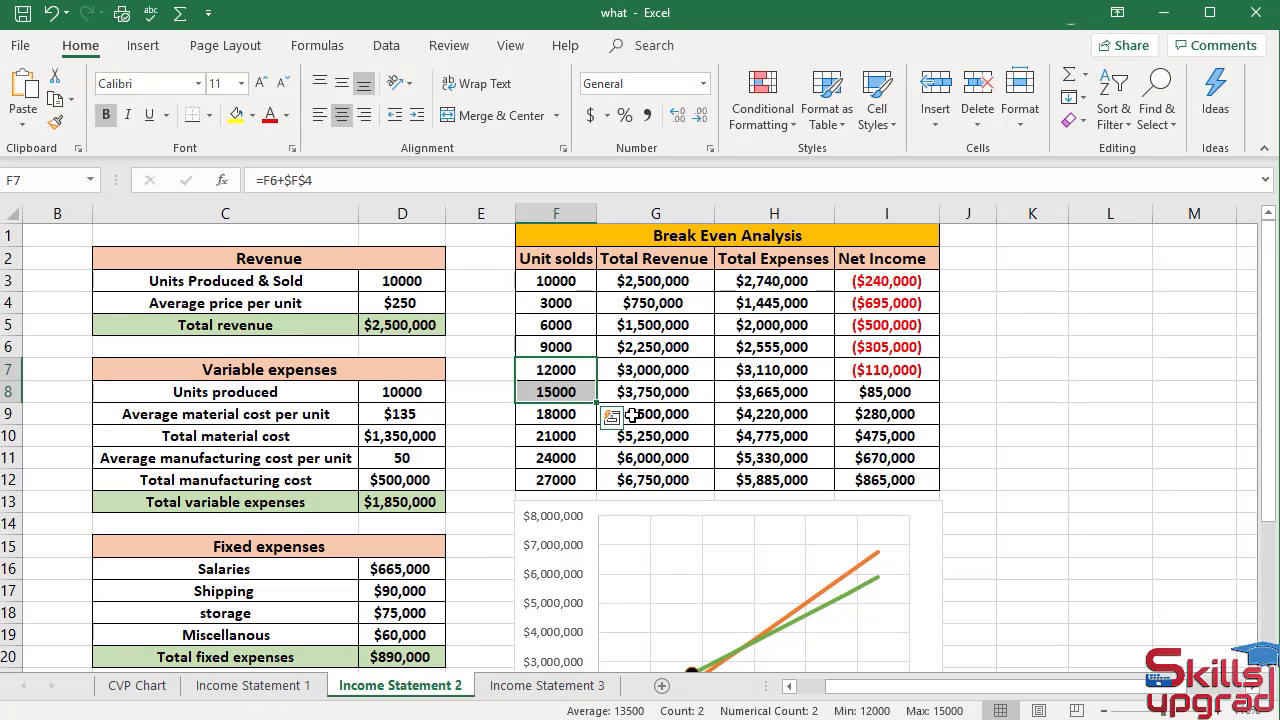
Lower the average price per unit in D4 to $240 and review the break-even table
left_click(402, 303)
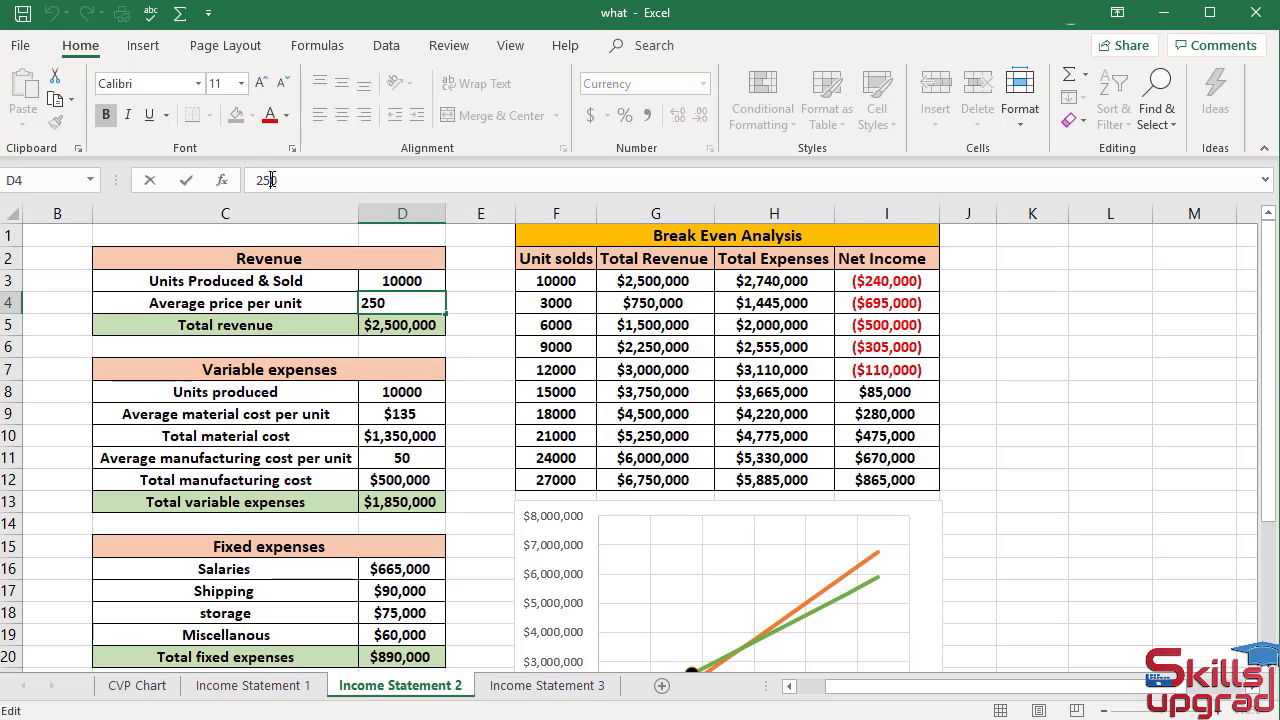
type("240")
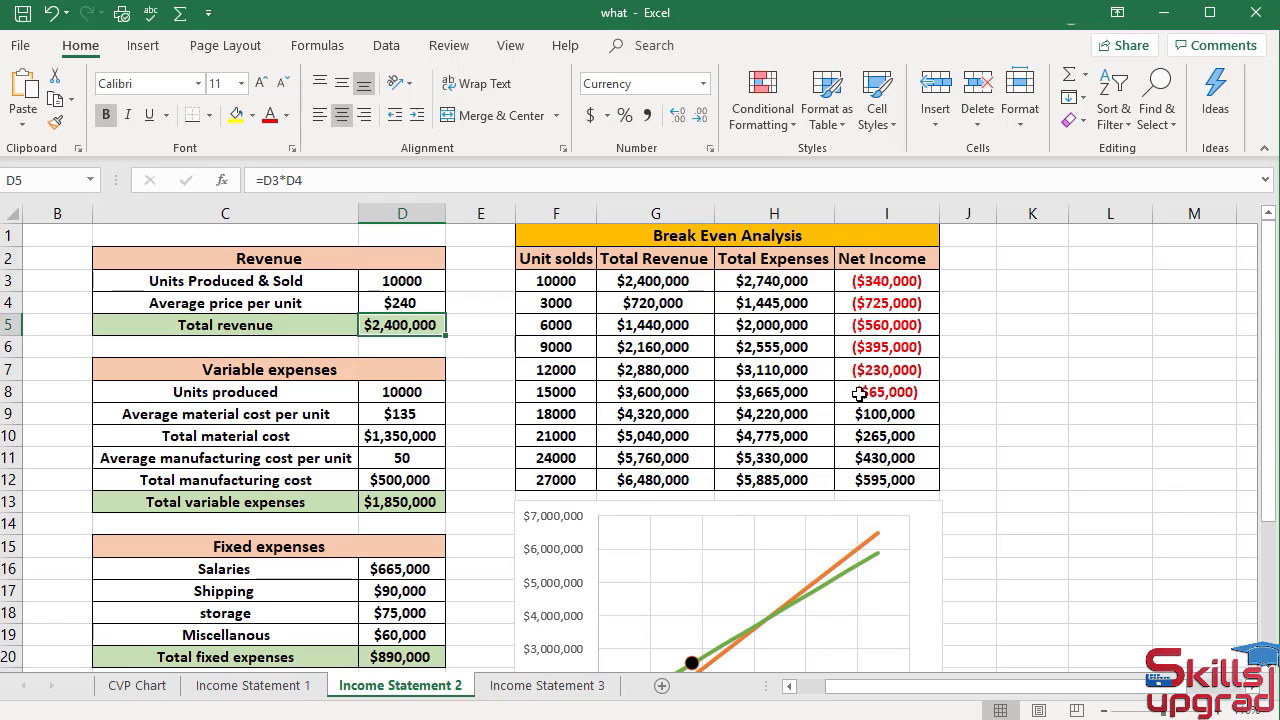
left_click(556, 391)
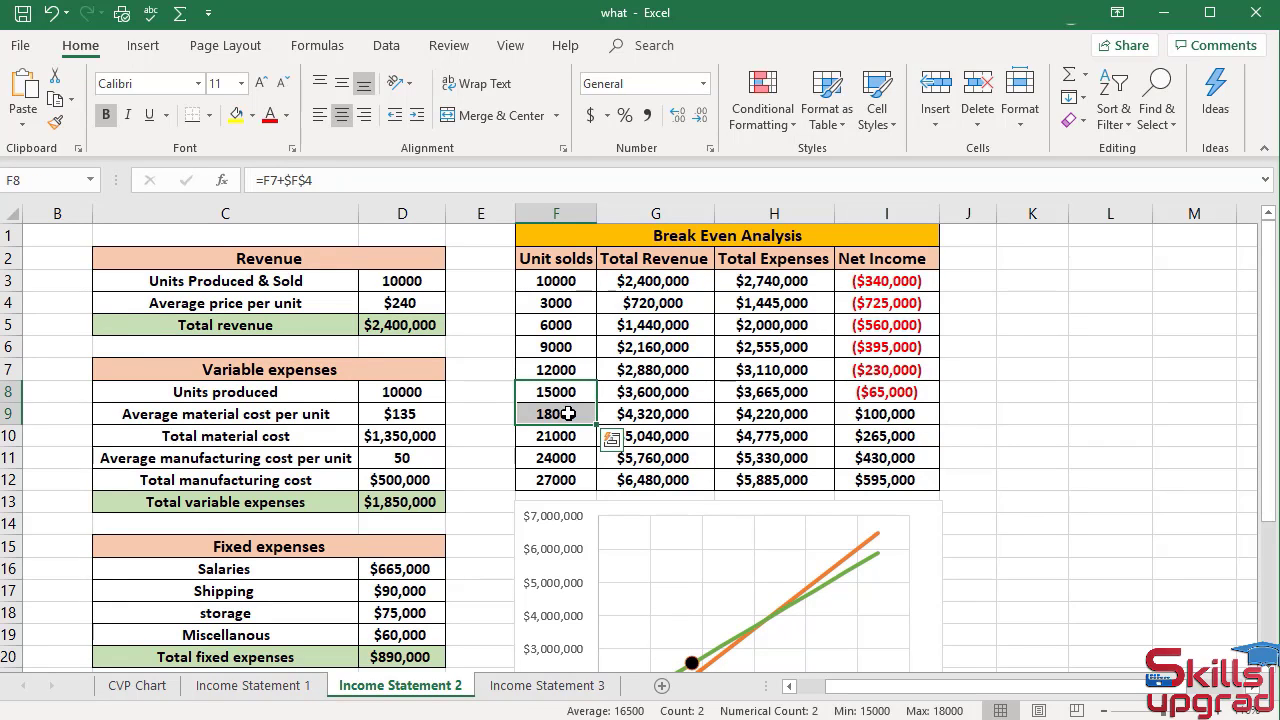
mouse_move(620, 391)
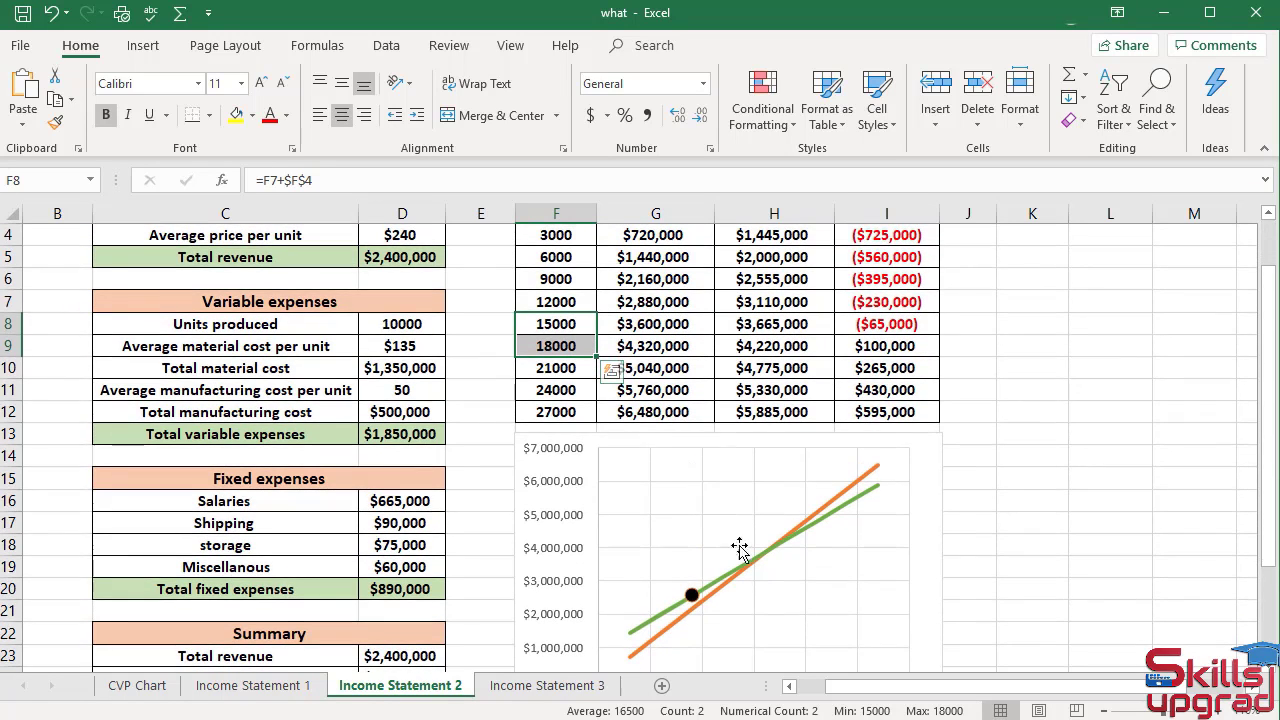
scroll("down", 3)
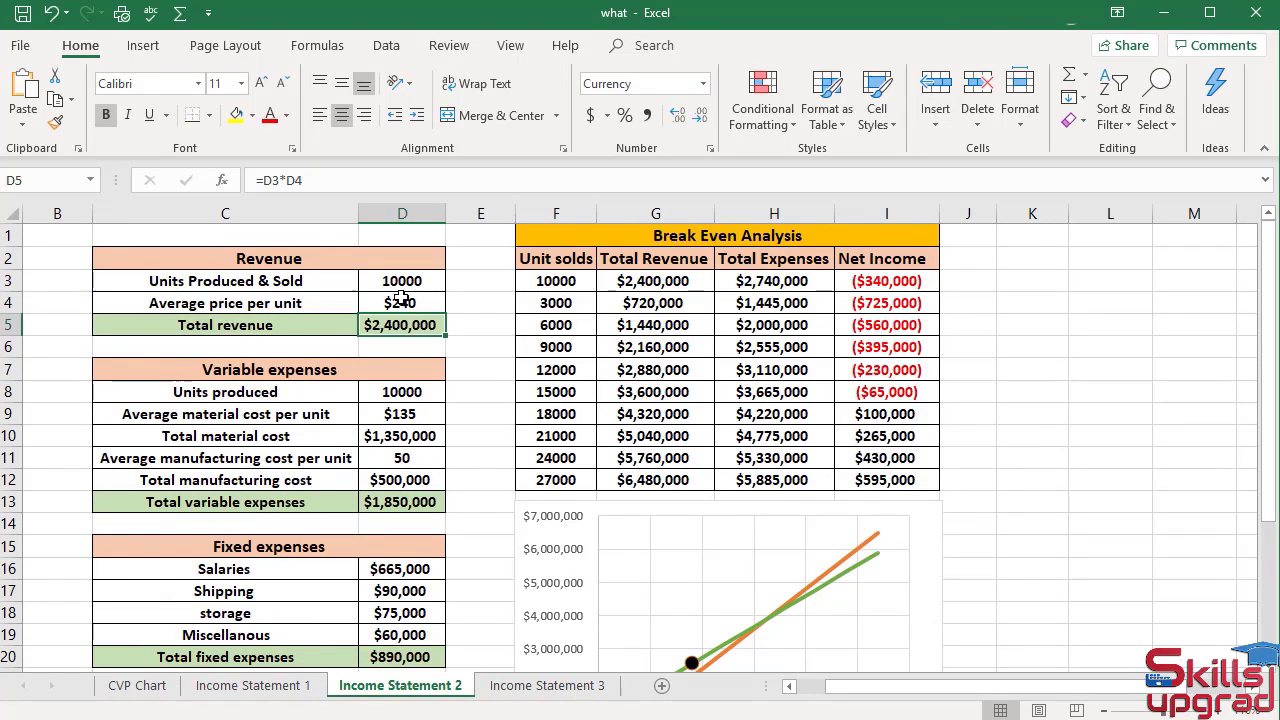
Change the average price per unit in D4 to $230 and view the updated CVP chart
left_click(401, 302)
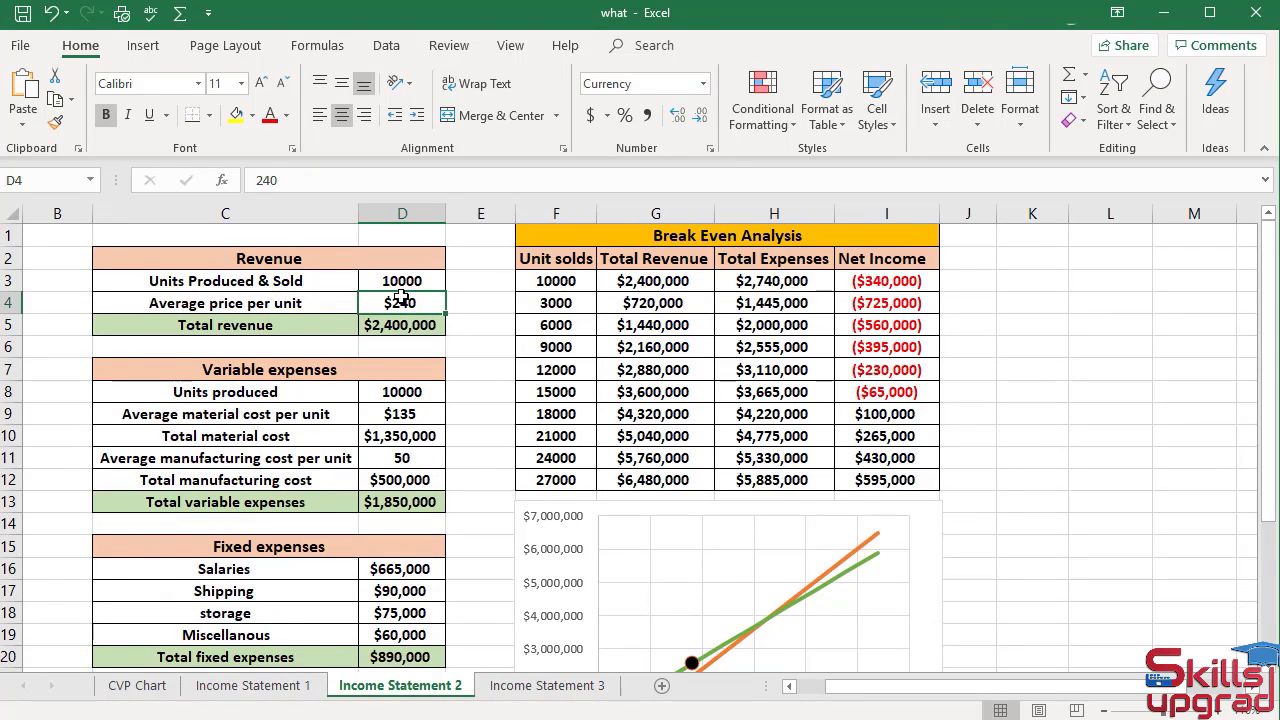
double_click(401, 302)
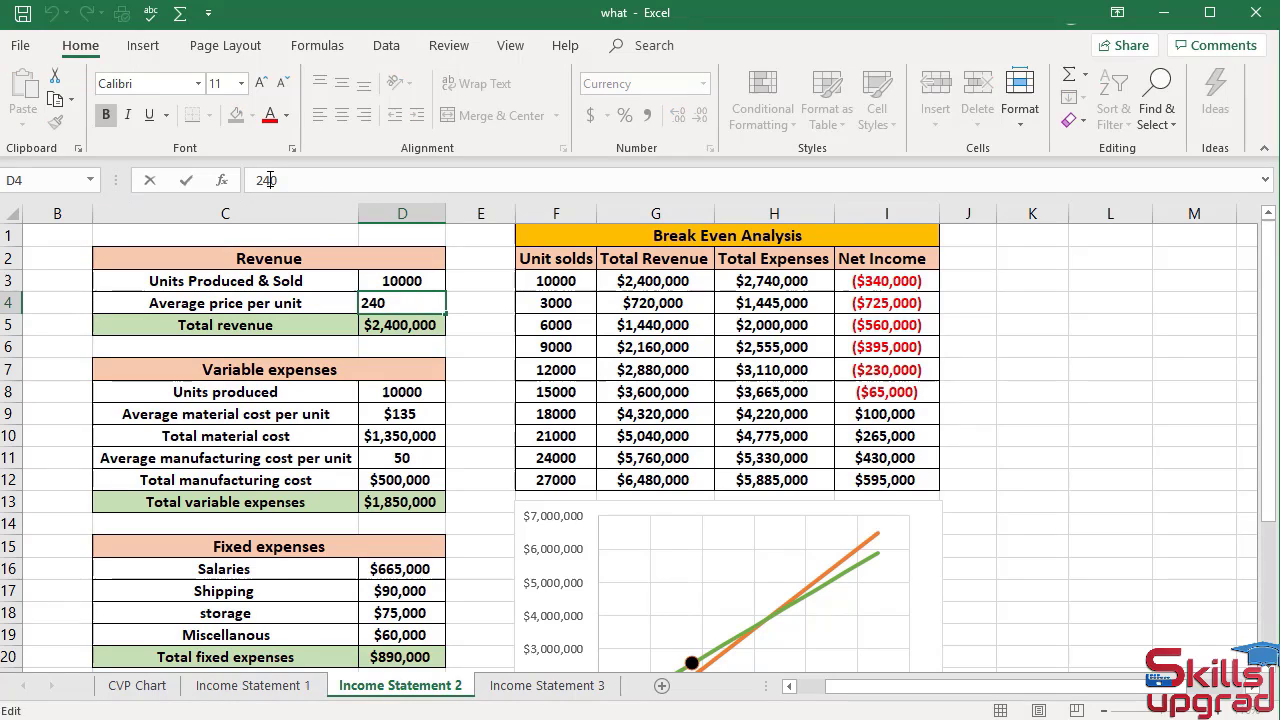
type("230")
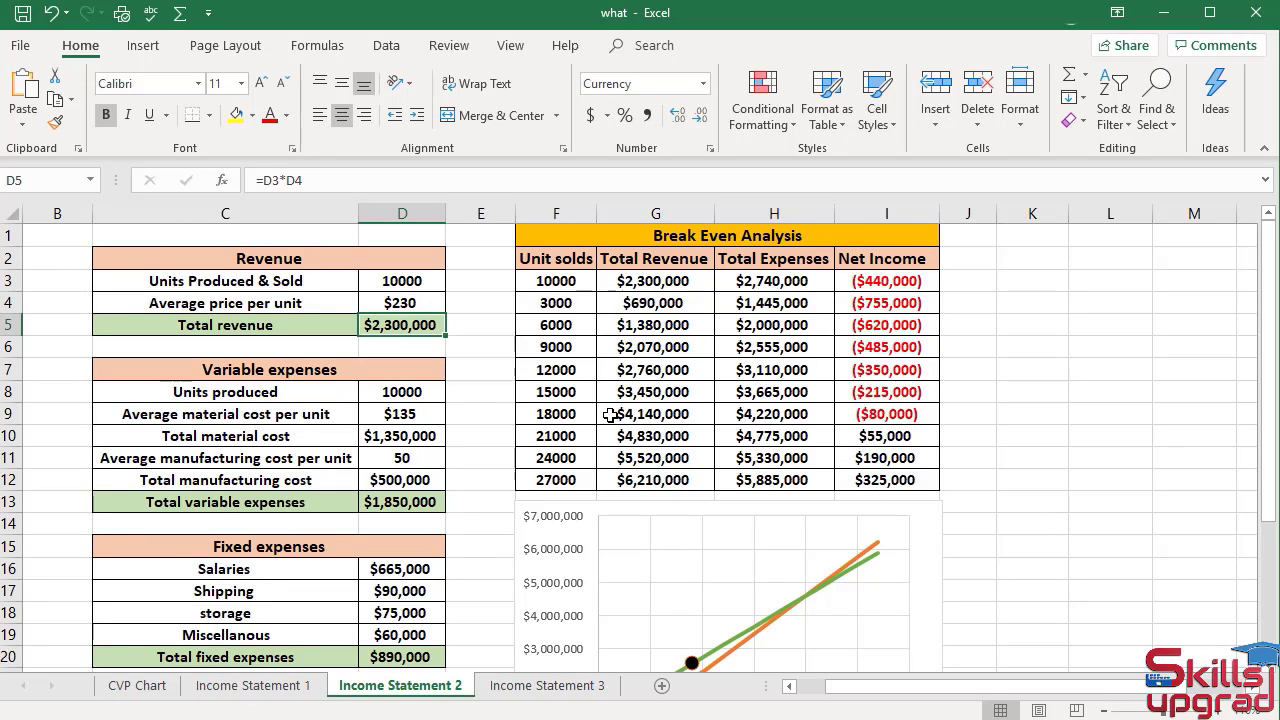
mouse_move(588, 414)
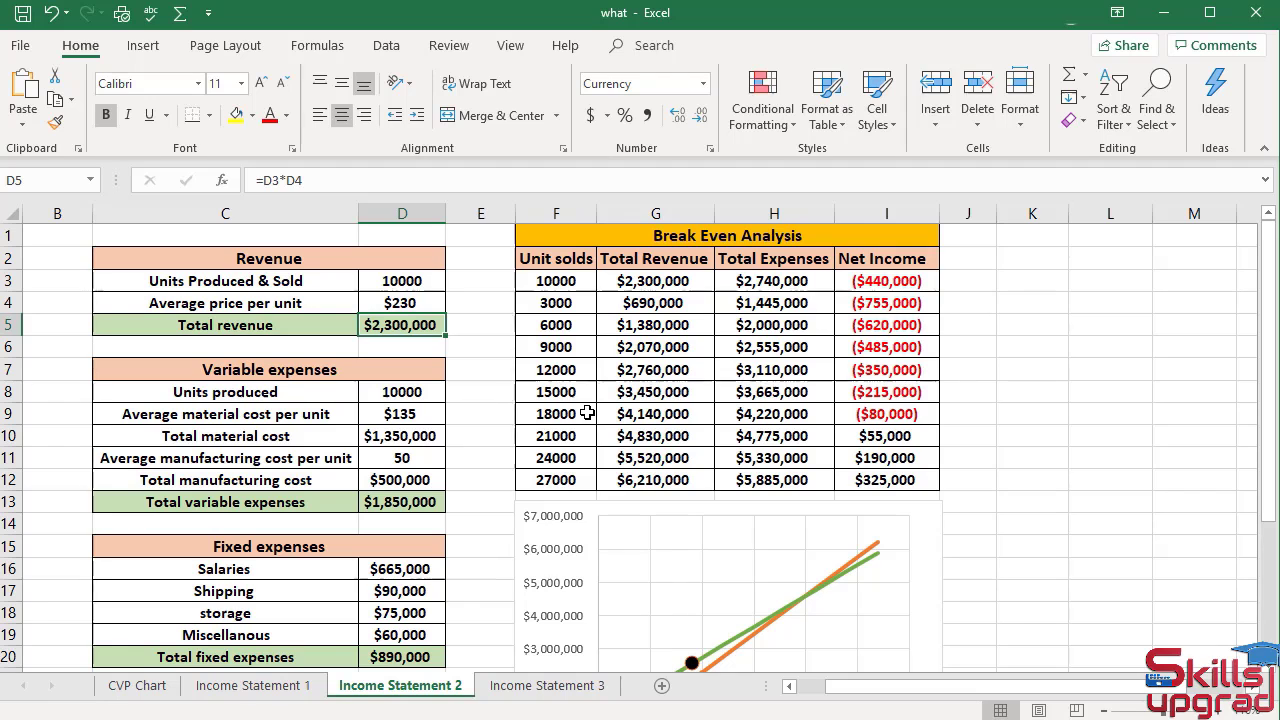
scroll("down", 3)
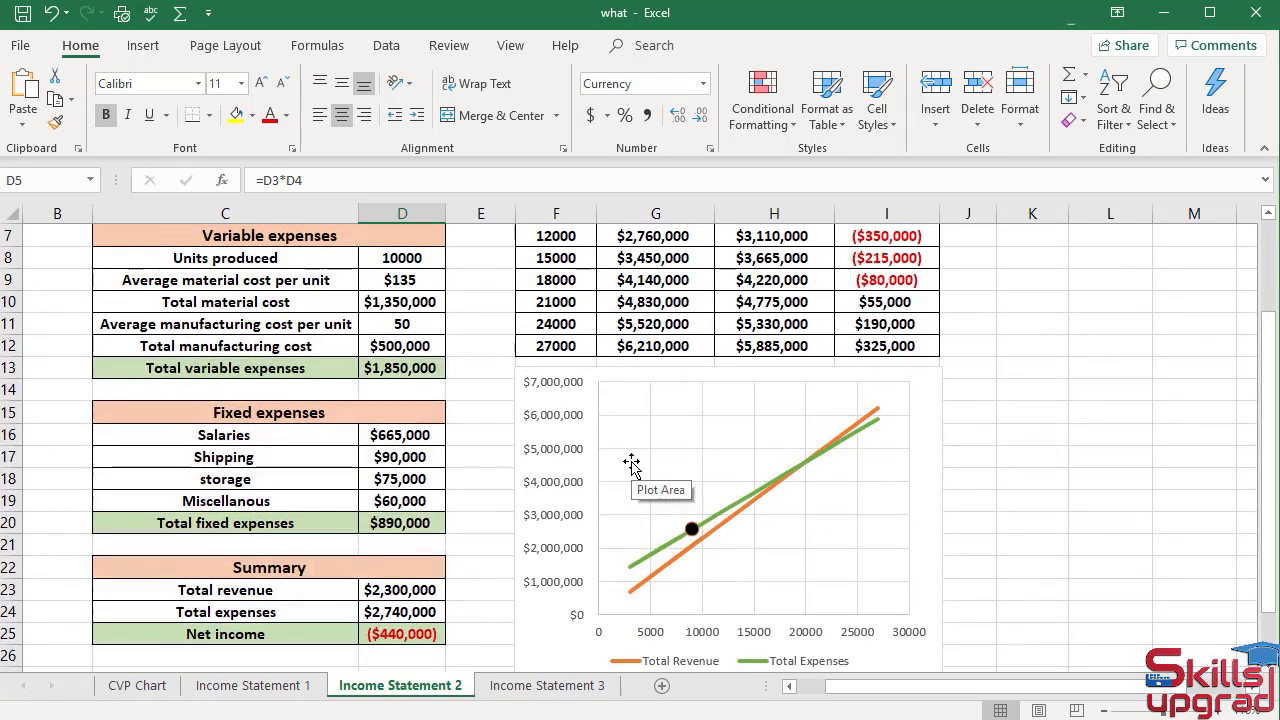
mouse_move(810, 467)
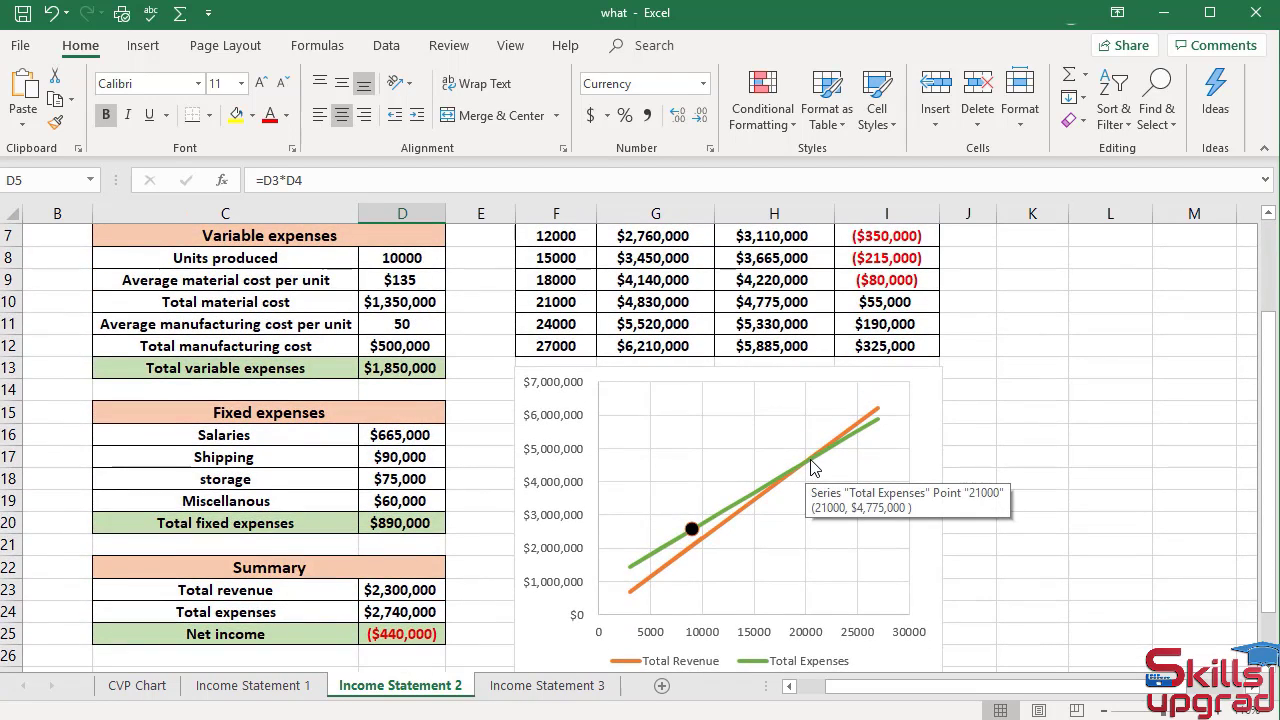
scroll("down", 3)
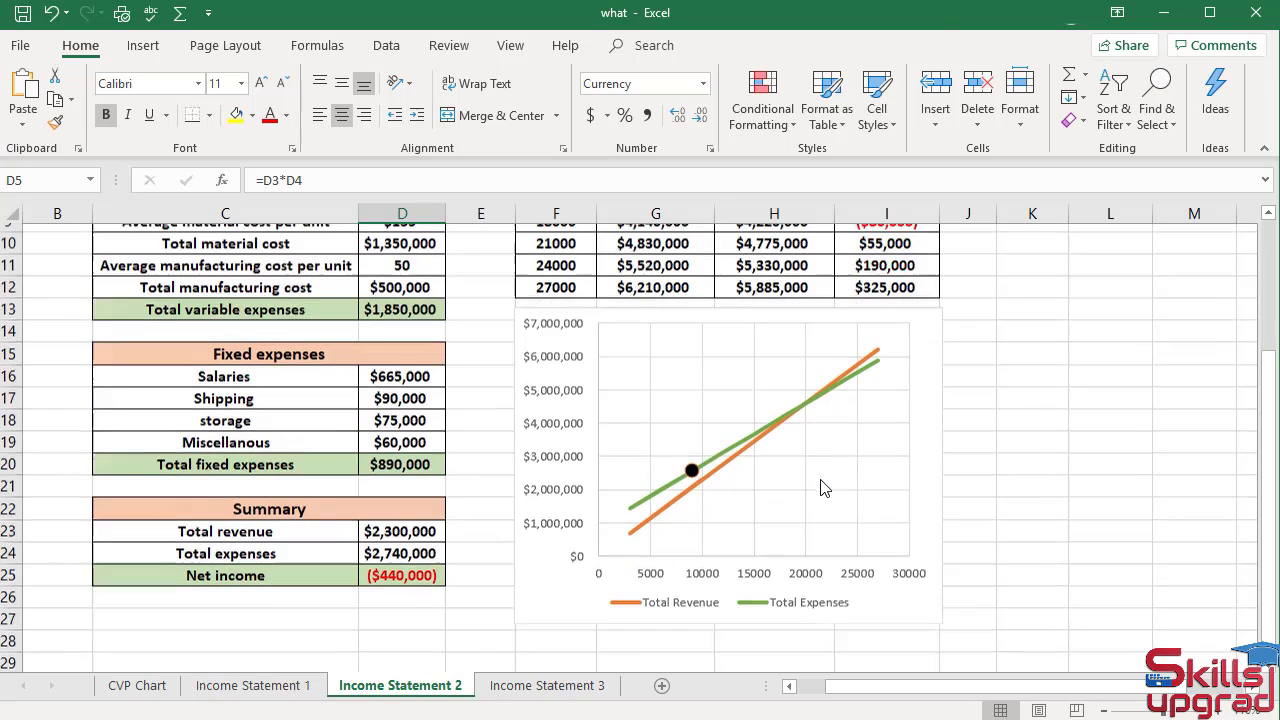